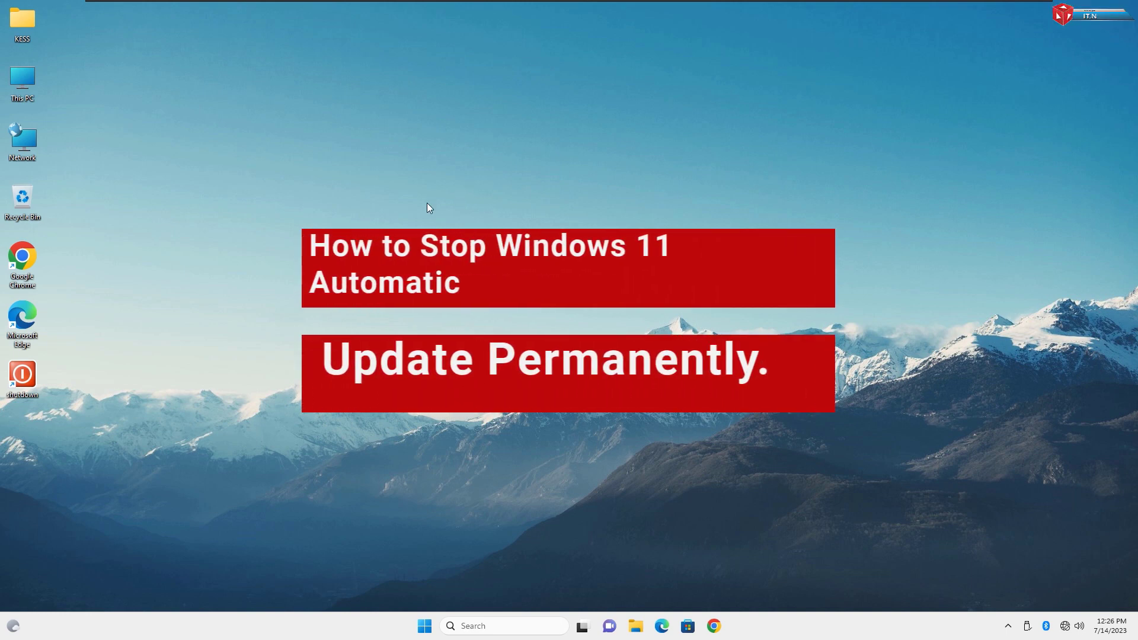
pyautogui.moveTo(520, 146)
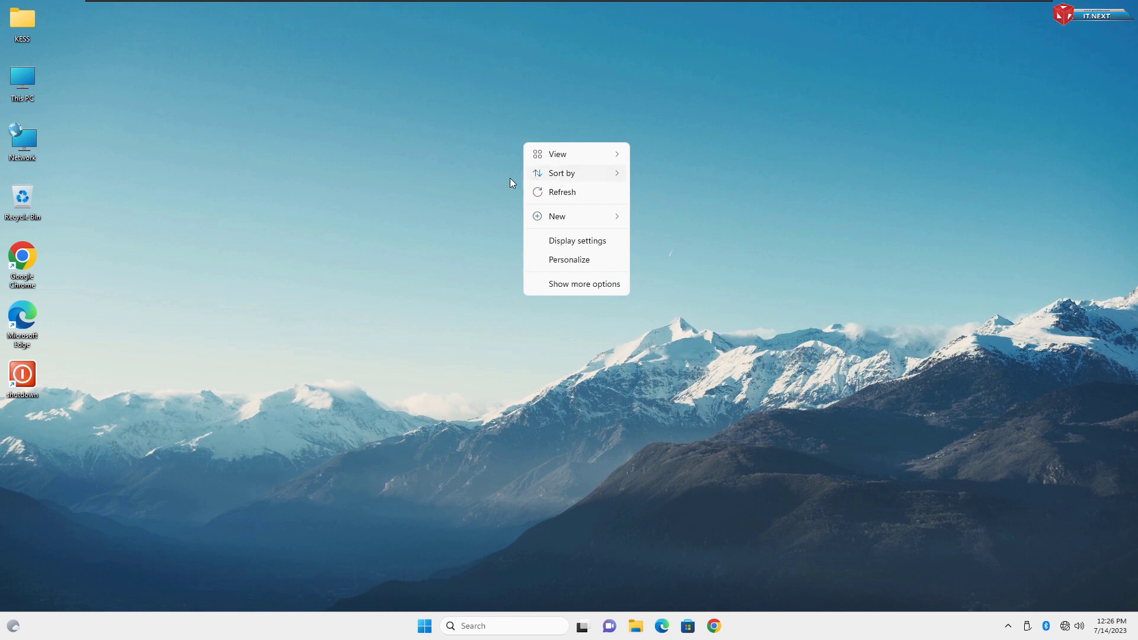
# Refresh the desktop, then search Start for 'services' to surface the Services app.
pyautogui.click(581, 194)
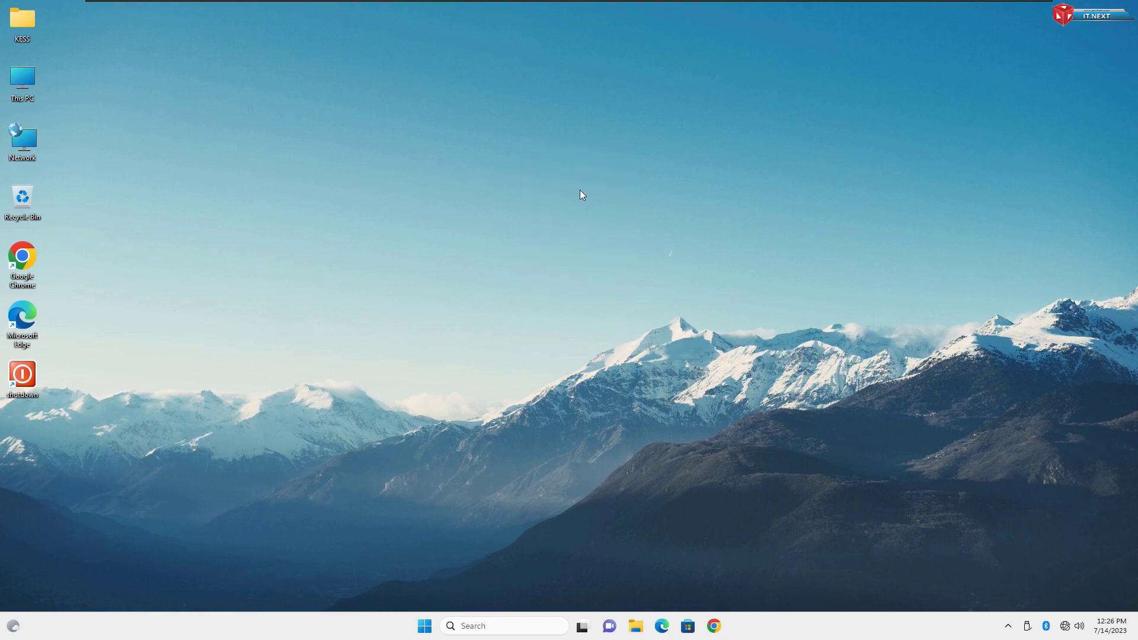
pyautogui.rightClick(581, 193)
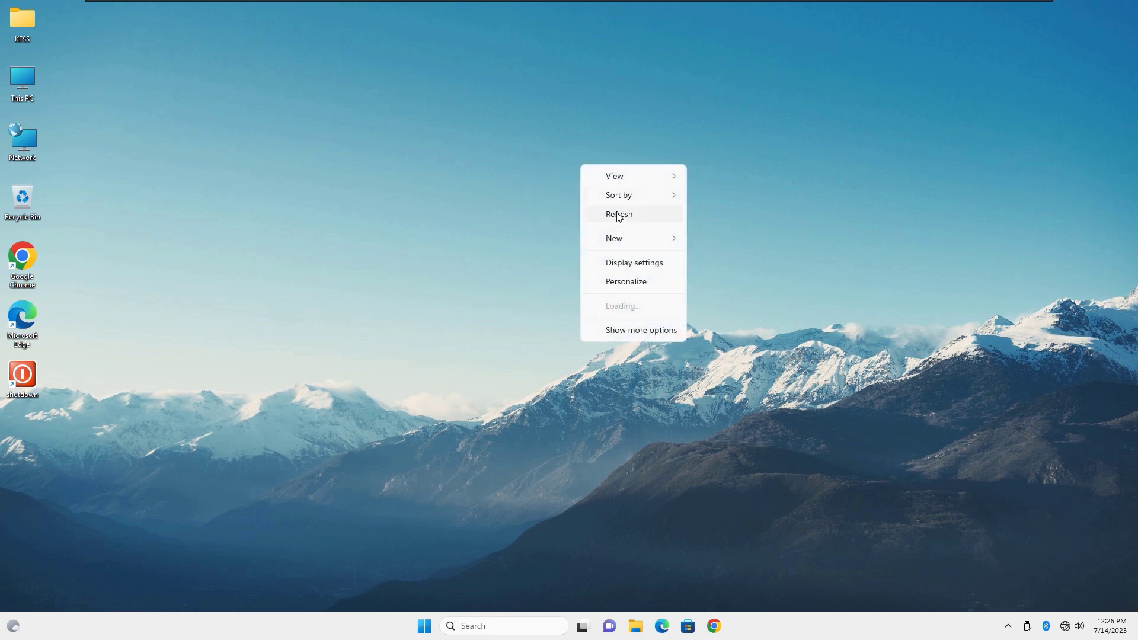
pyautogui.click(617, 213)
pyautogui.write('s')
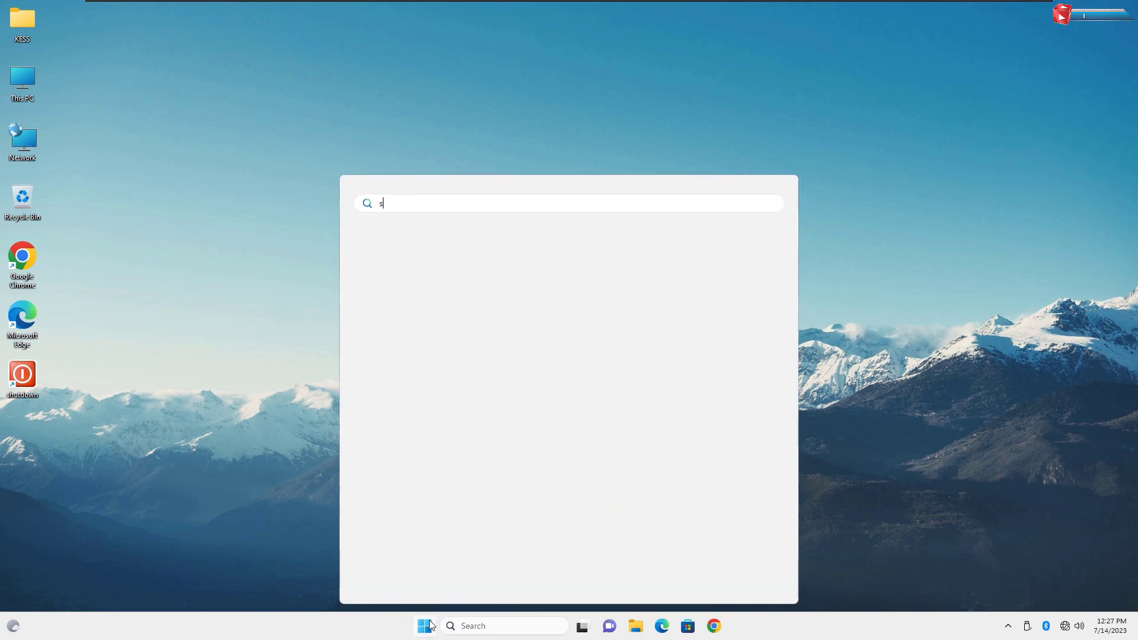
pyautogui.write('ervices')
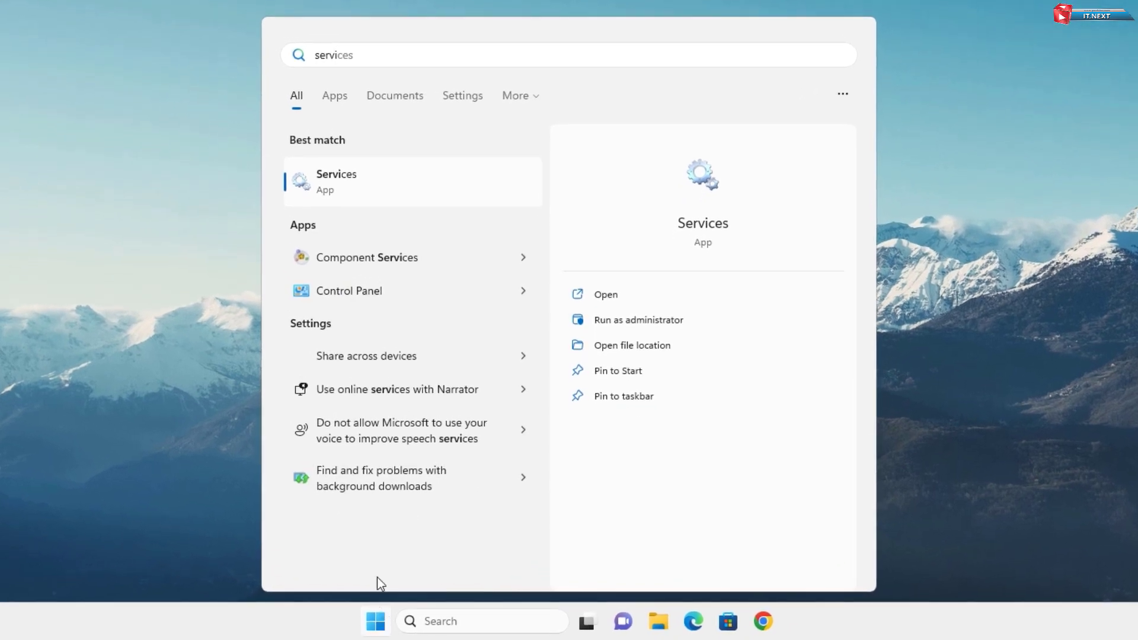
pyautogui.moveTo(368, 184)
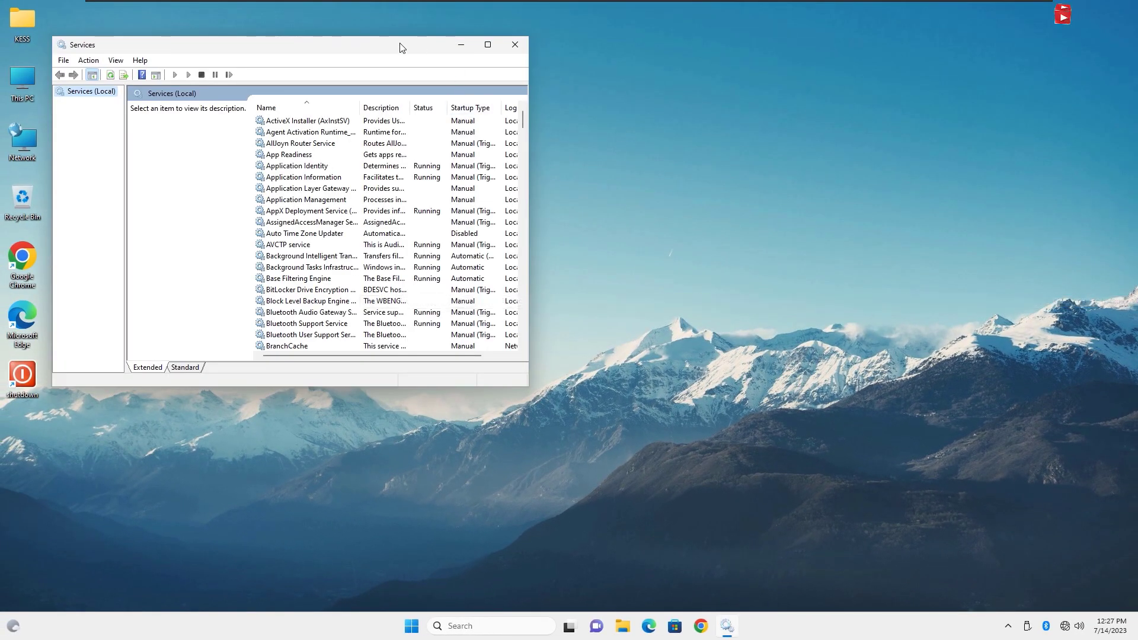
# Maximize Services and right-click the Windows Update service to show its action menu.
pyautogui.click(488, 45)
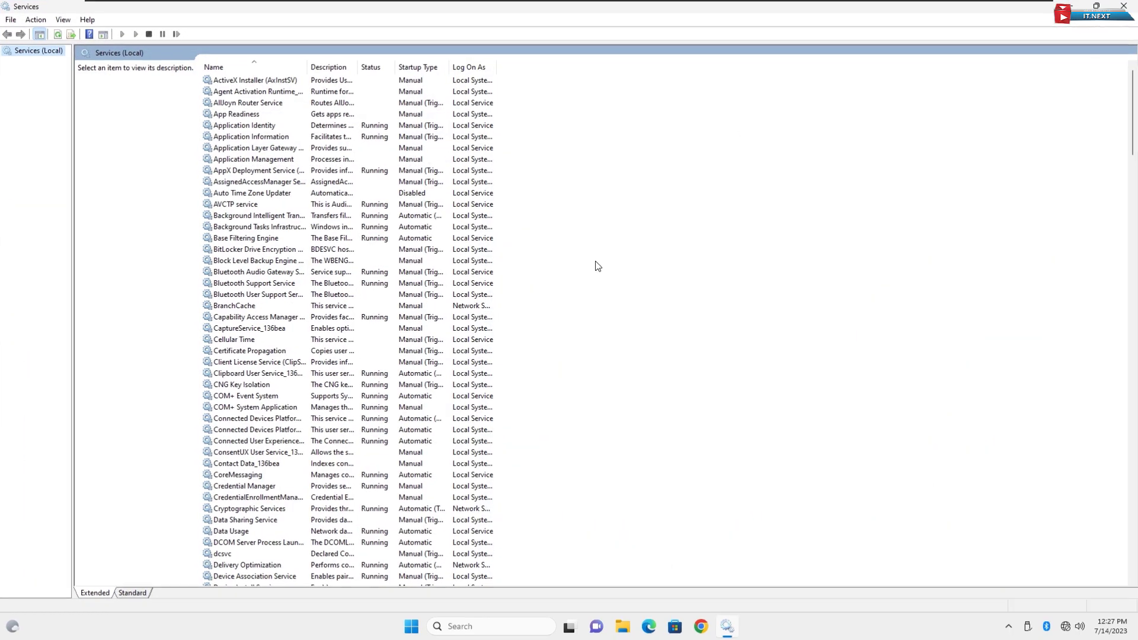
pyautogui.scroll(-3)
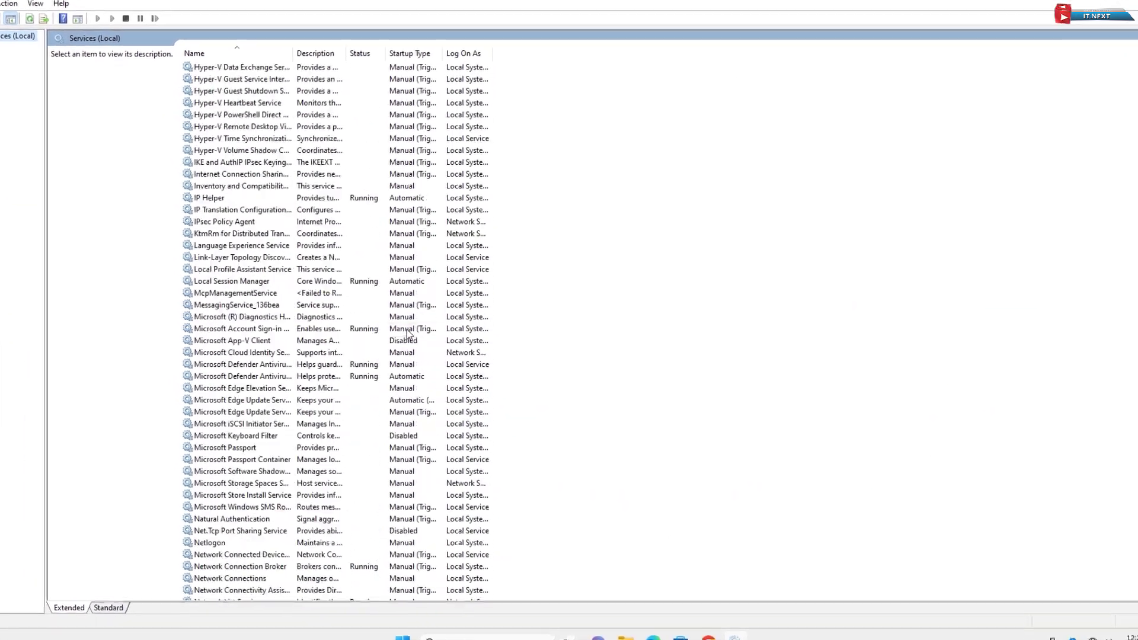
pyautogui.scroll(-3)
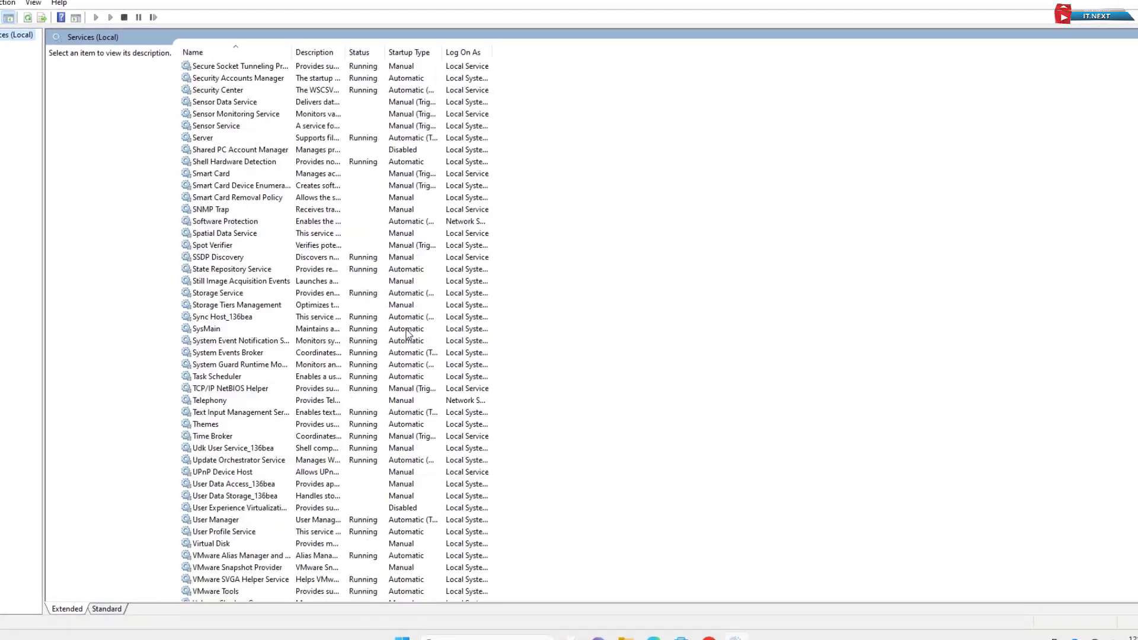
pyautogui.click(211, 475)
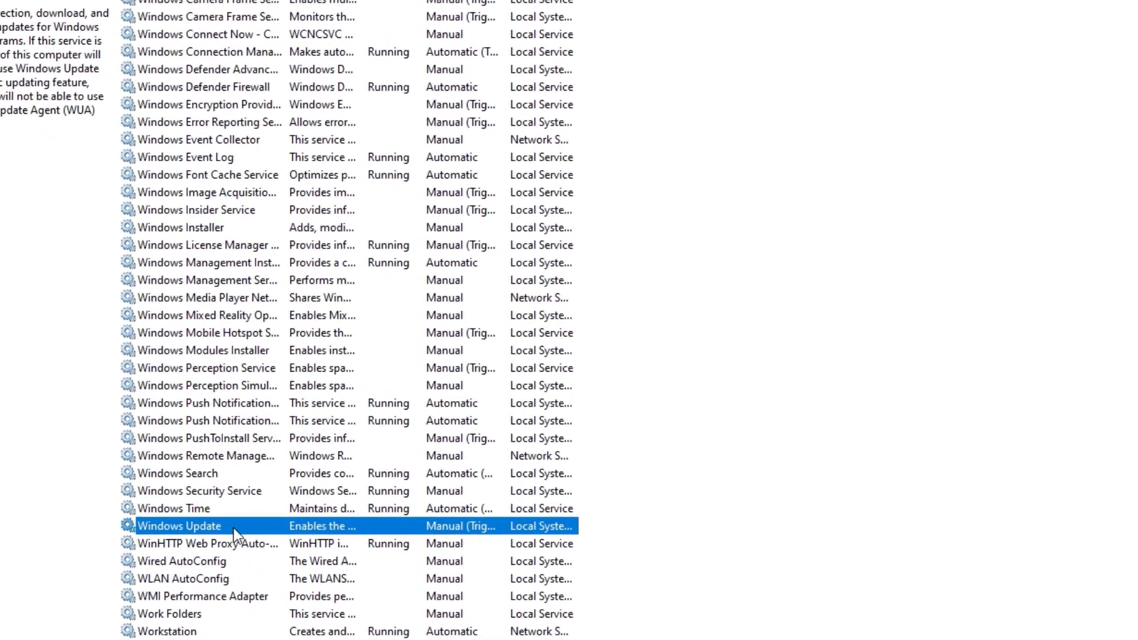
pyautogui.rightClick(178, 526)
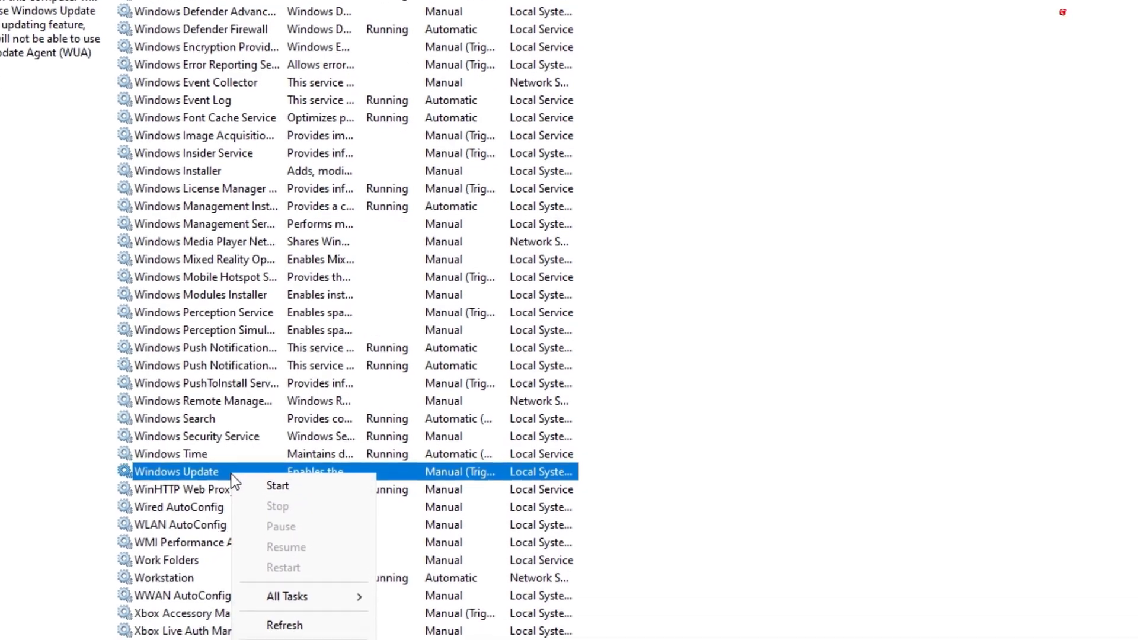
pyautogui.scroll(-3)
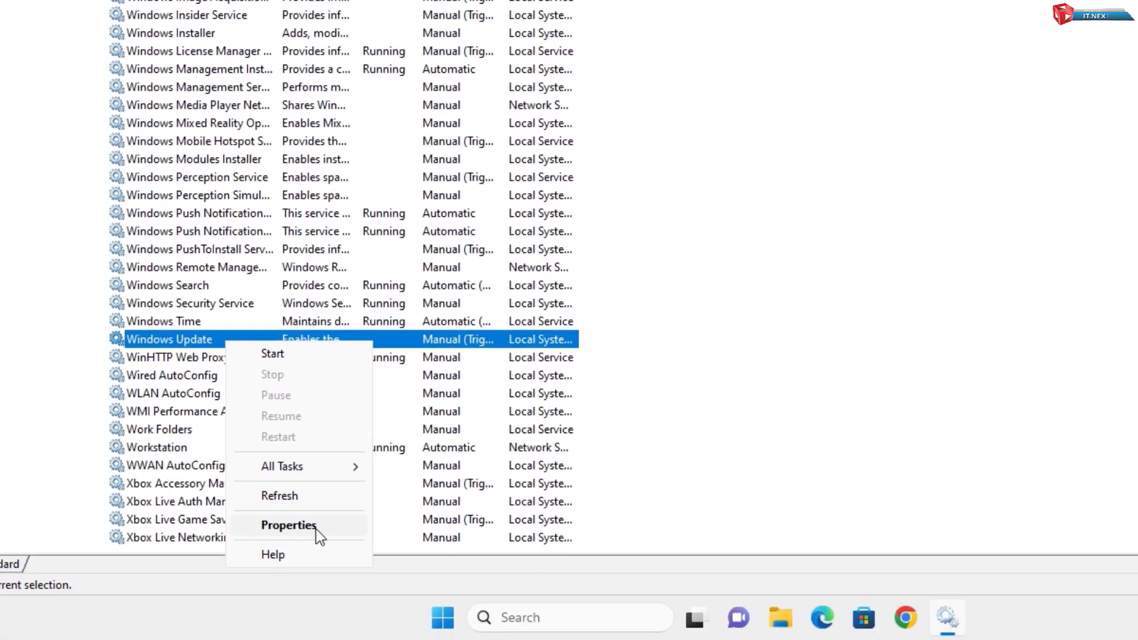
# Open the Windows Update service's Properties window.
pyautogui.click(288, 525)
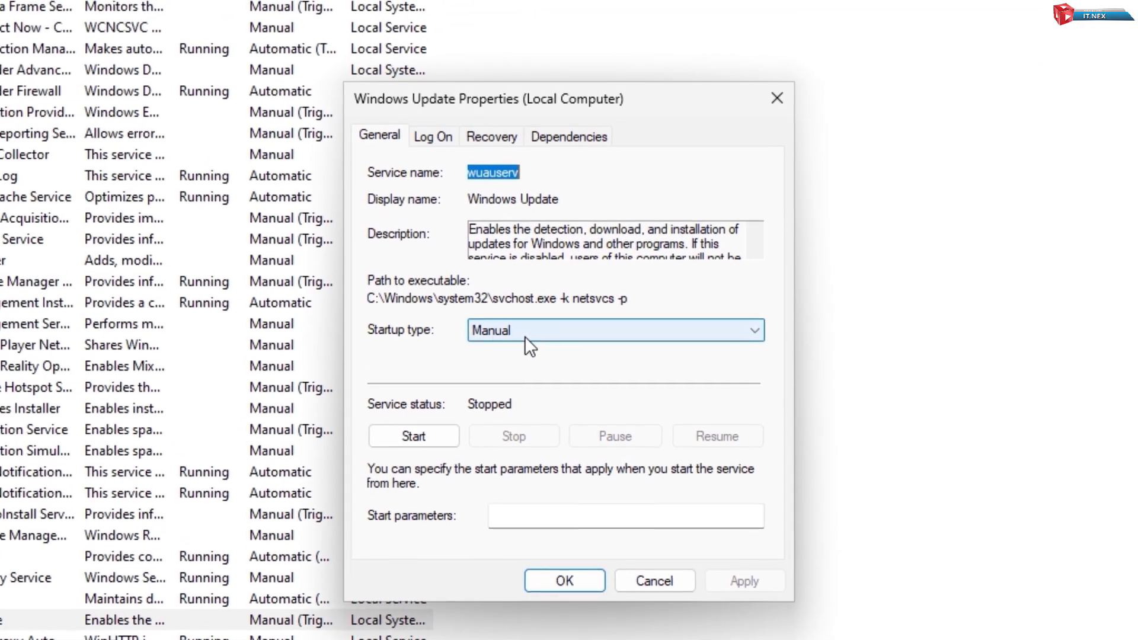
pyautogui.moveTo(490, 350)
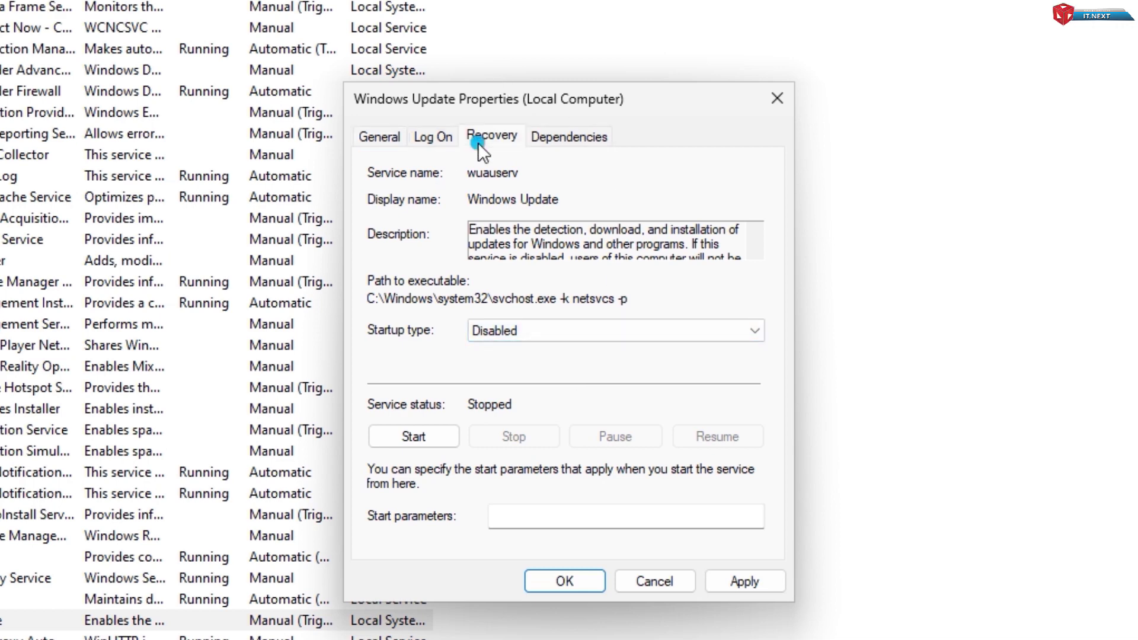
# Set Windows Update recovery to Take No Action with a 9999-day reset count, then apply.
pyautogui.click(492, 136)
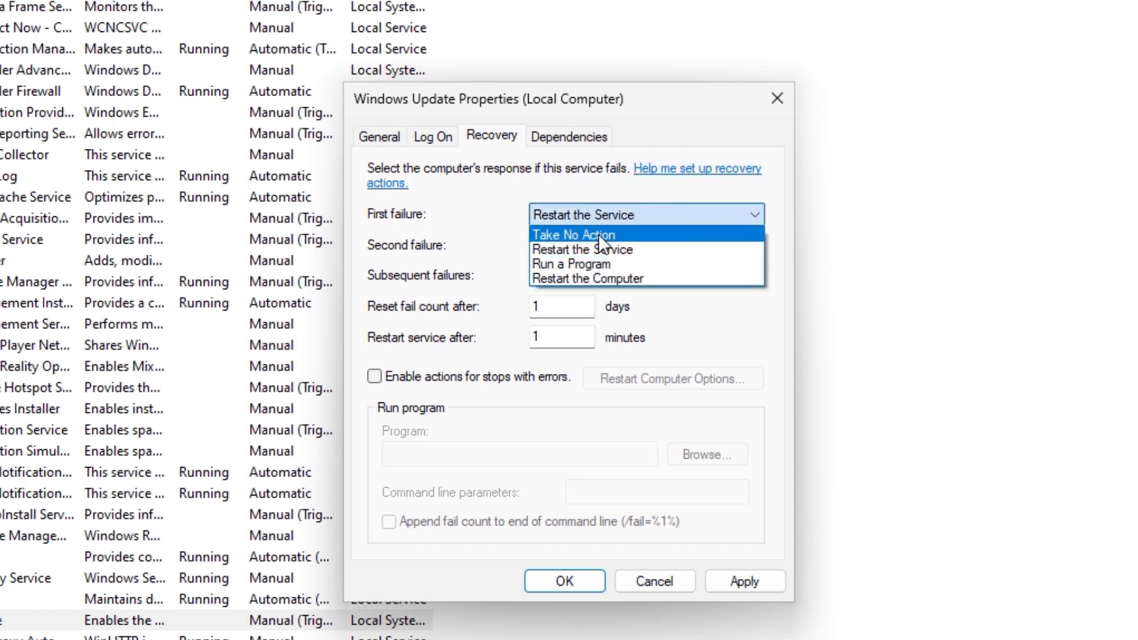
pyautogui.click(573, 234)
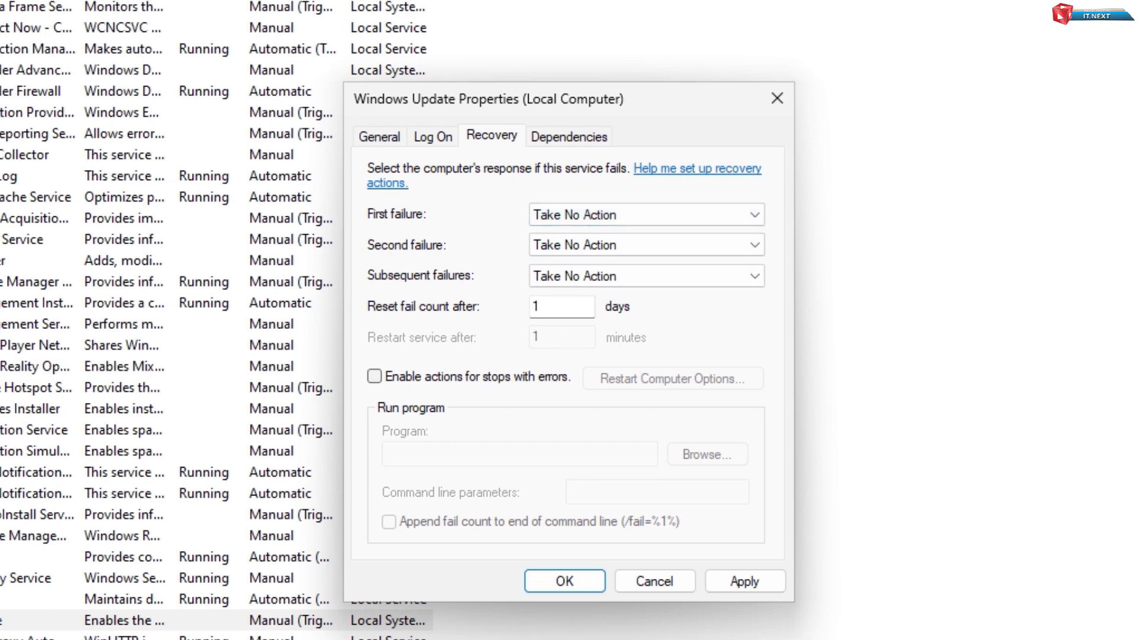
pyautogui.tripleClick(562, 306)
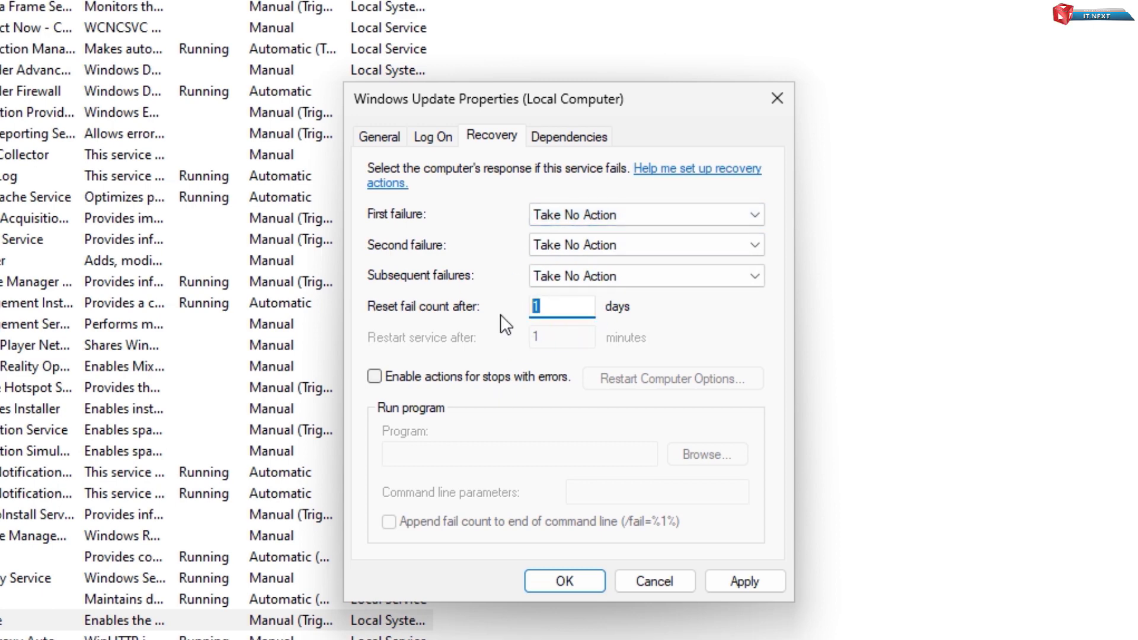
pyautogui.write('9999')
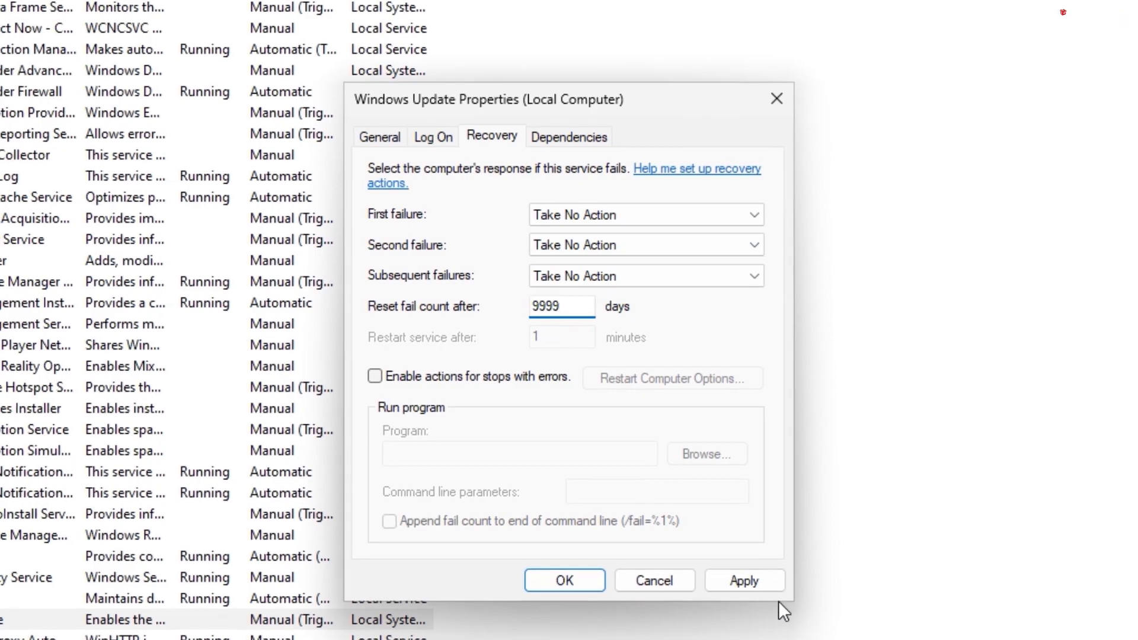
pyautogui.click(744, 579)
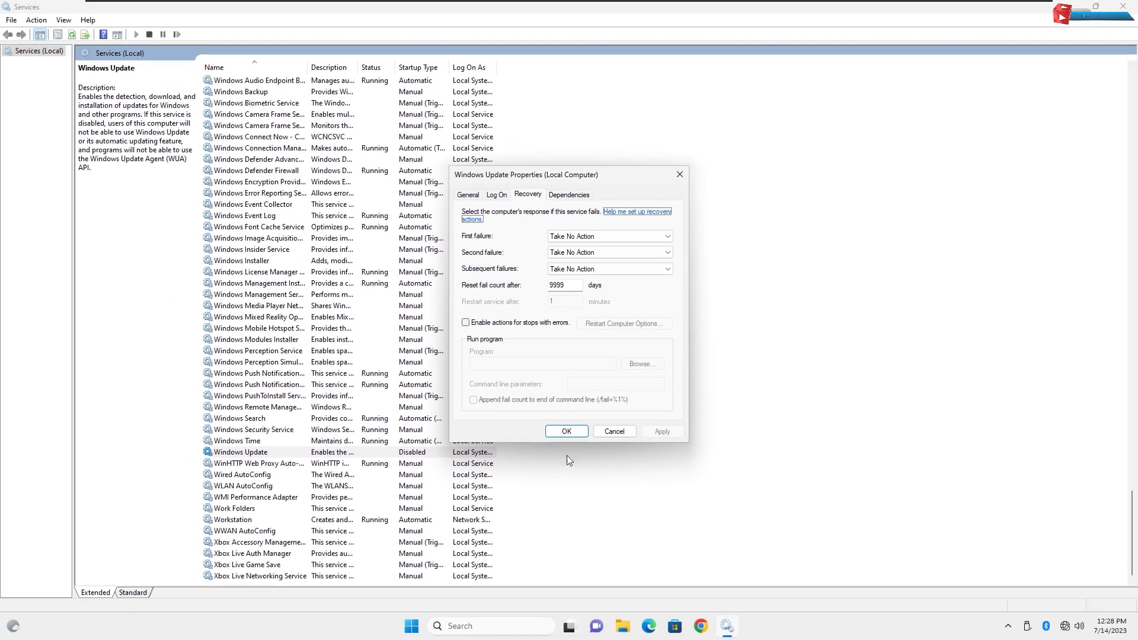
pyautogui.click(566, 431)
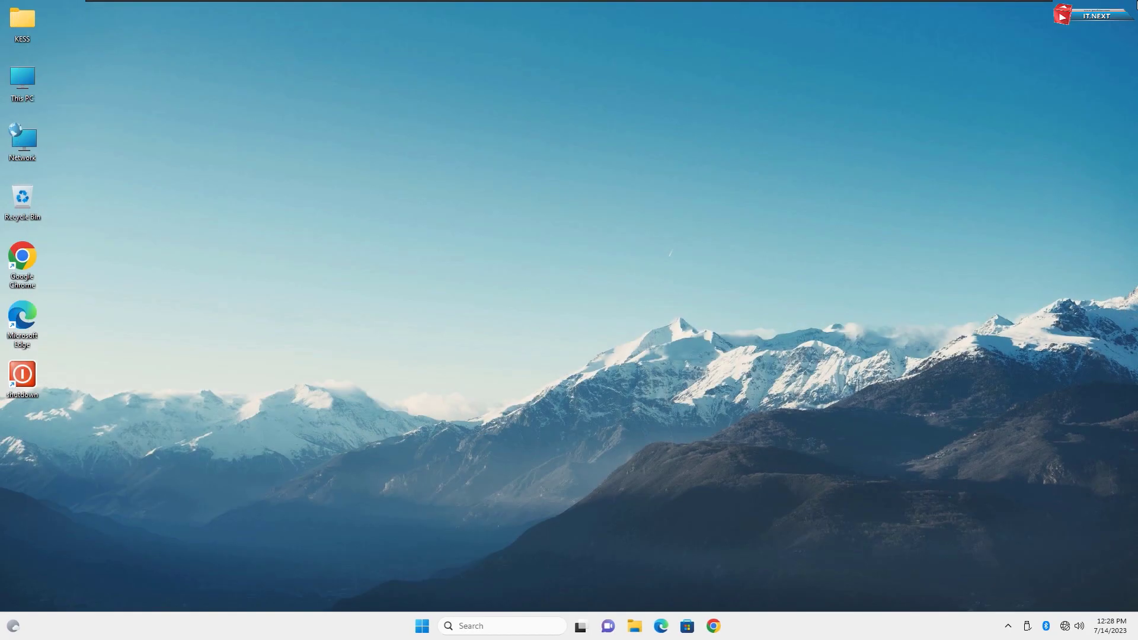
# Search for Run and type 'gpedit.msc' into its Open box.
pyautogui.click(421, 626)
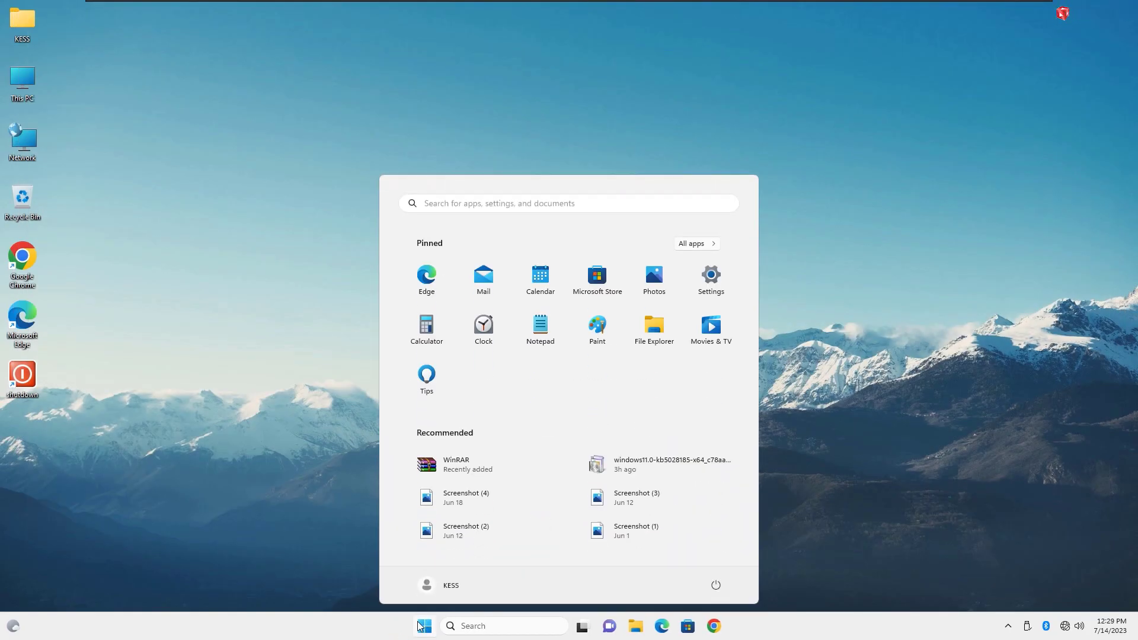
pyautogui.write('run')
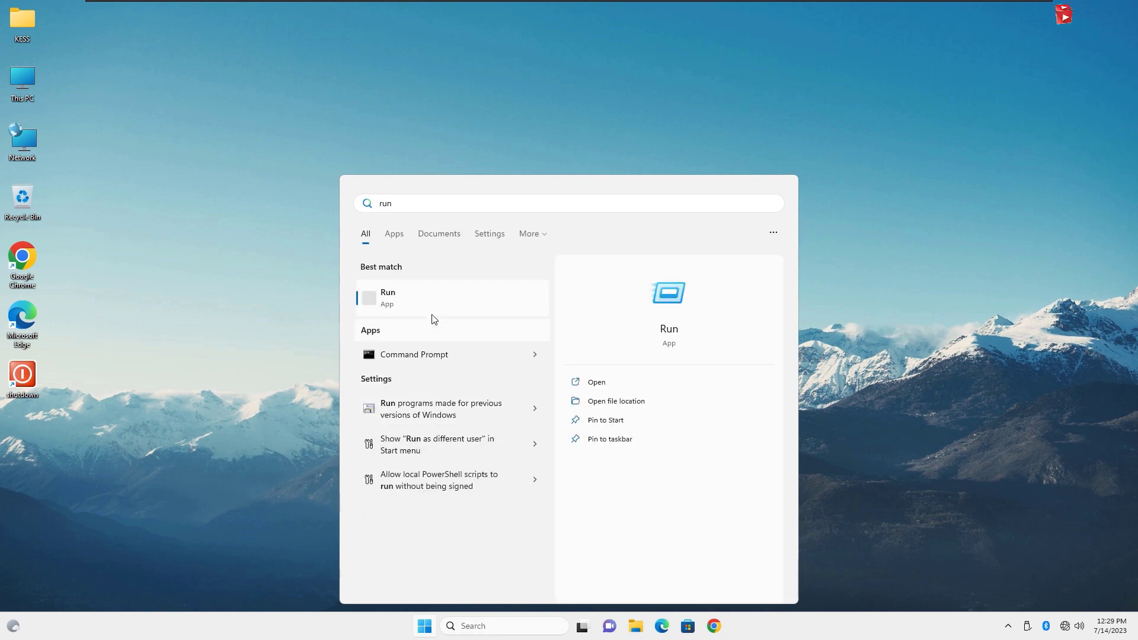
pyautogui.click(597, 382)
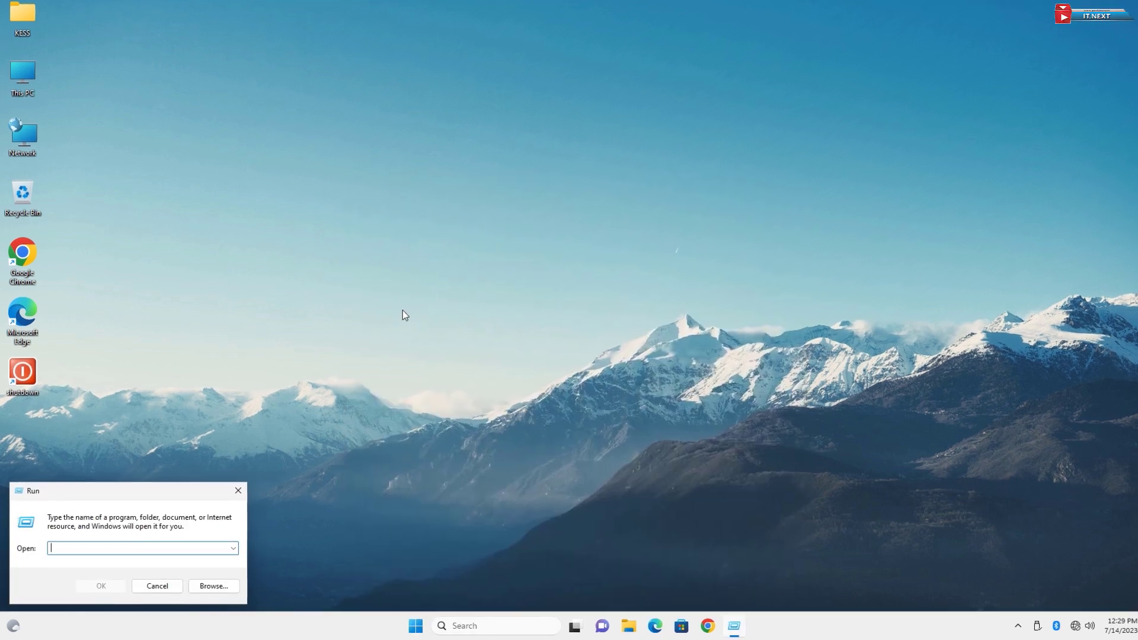
pyautogui.write('gp')
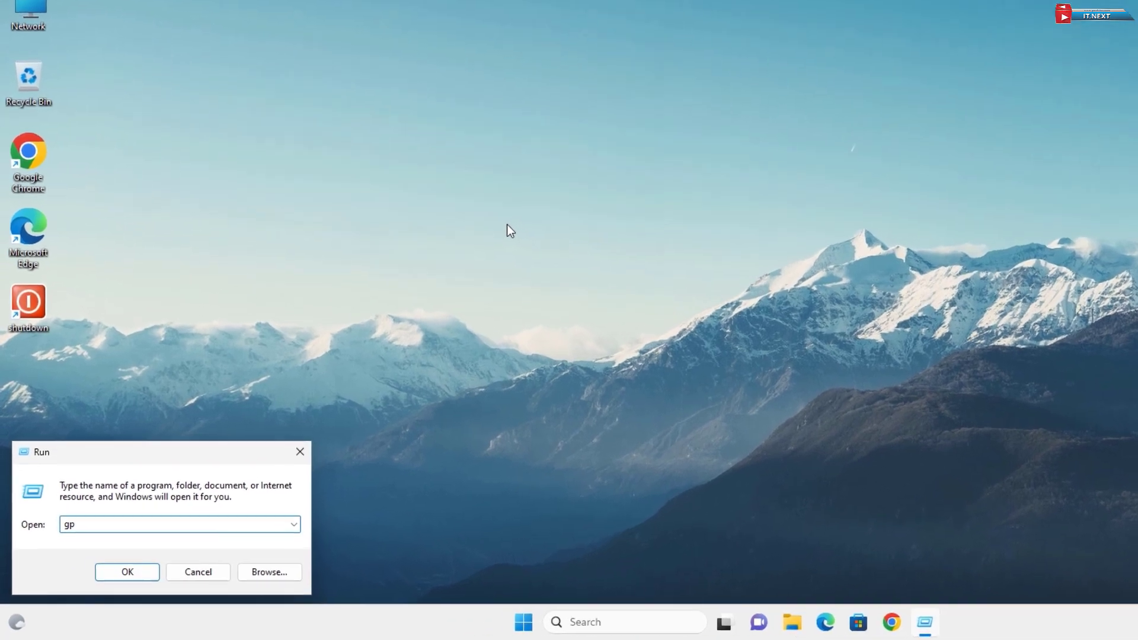
pyautogui.write('edit')
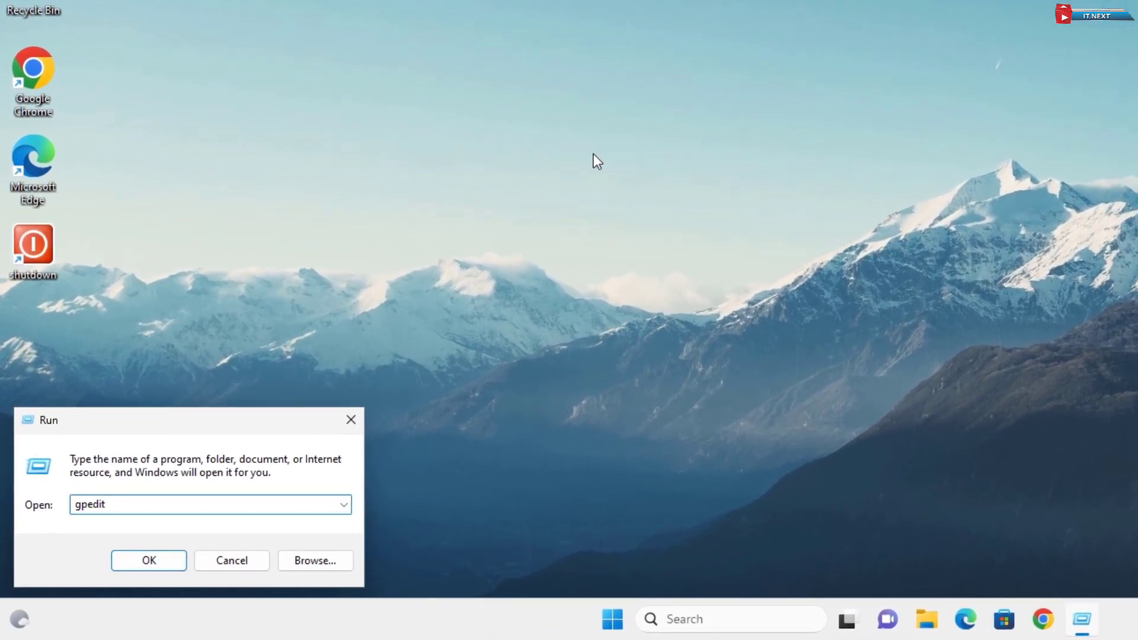
pyautogui.write('.msc')
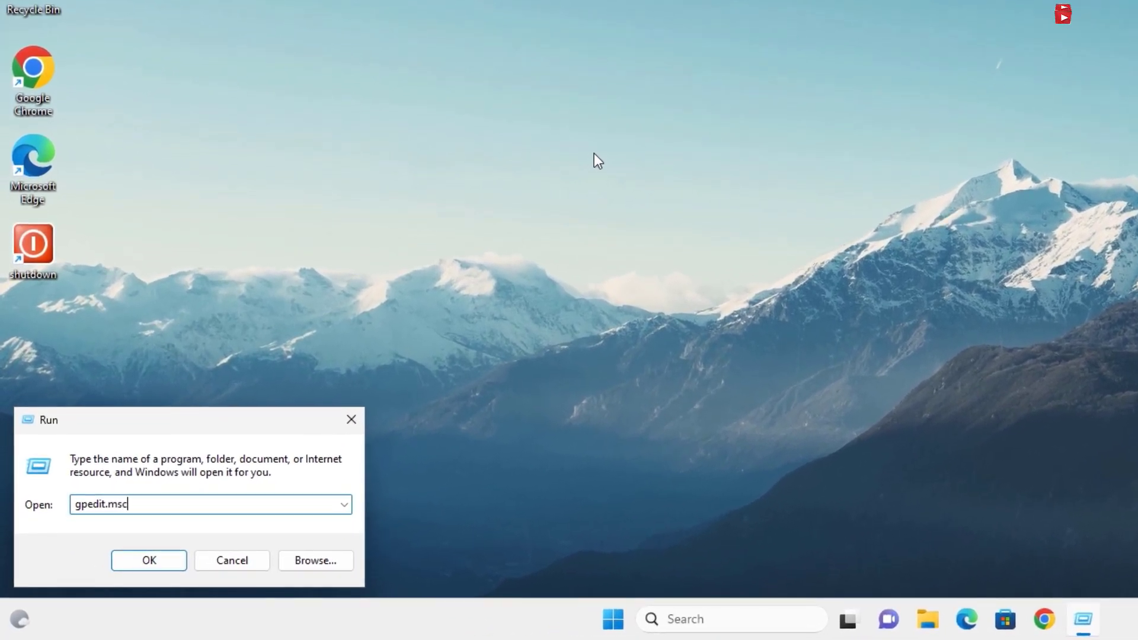
pyautogui.moveTo(339, 289)
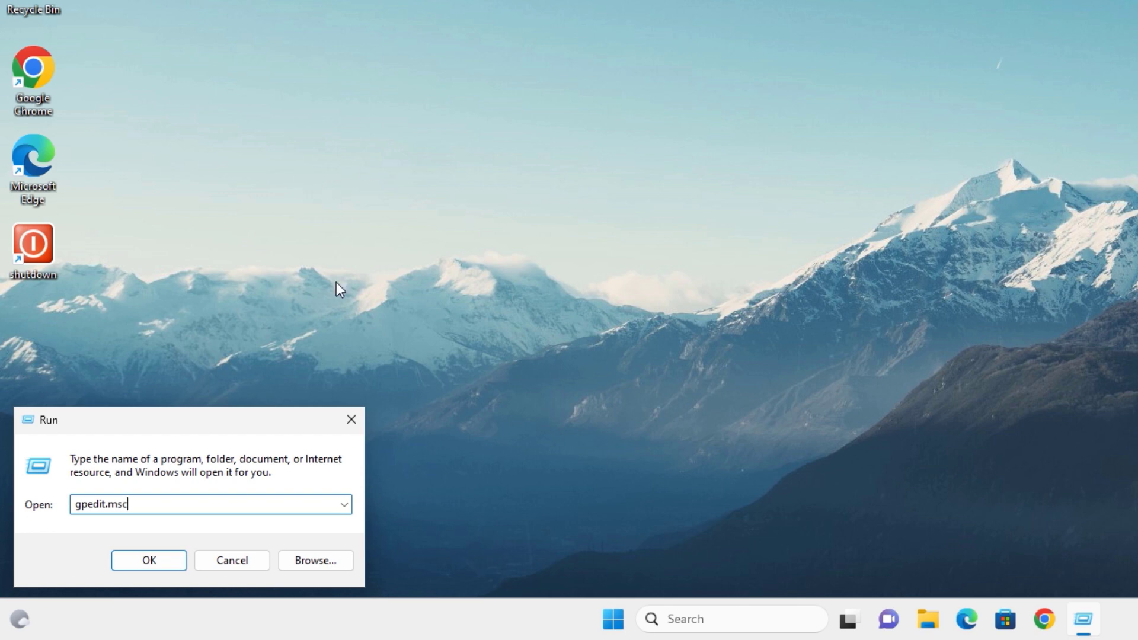
# Launch gpedit.msc and browse to Windows Components > Windows Update > Manage end user experience.
pyautogui.click(149, 561)
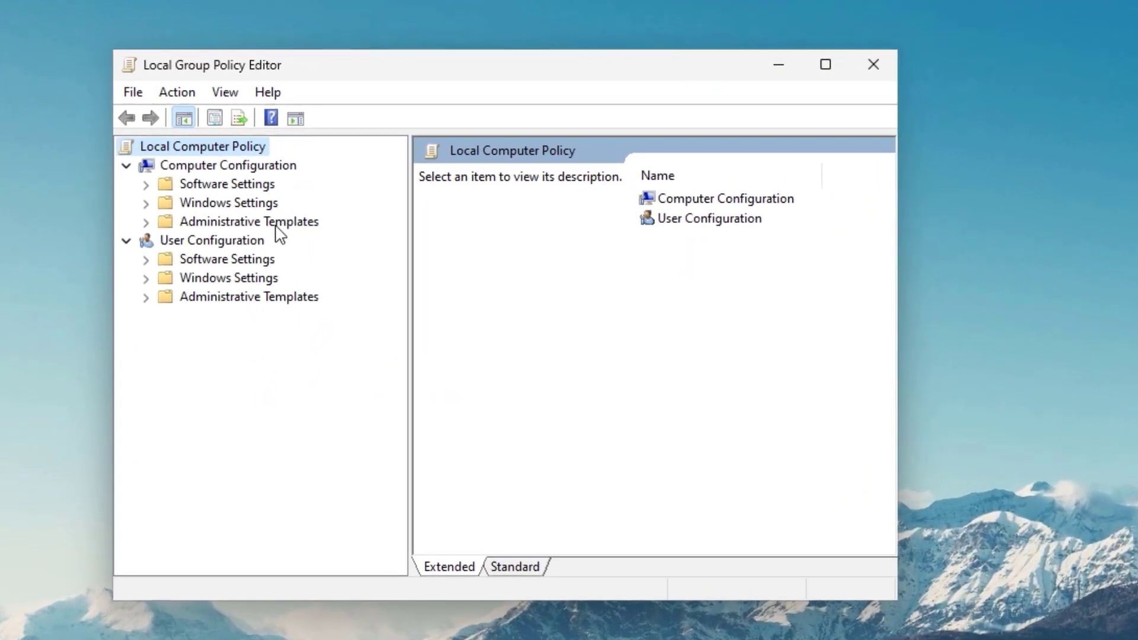
pyautogui.click(249, 221)
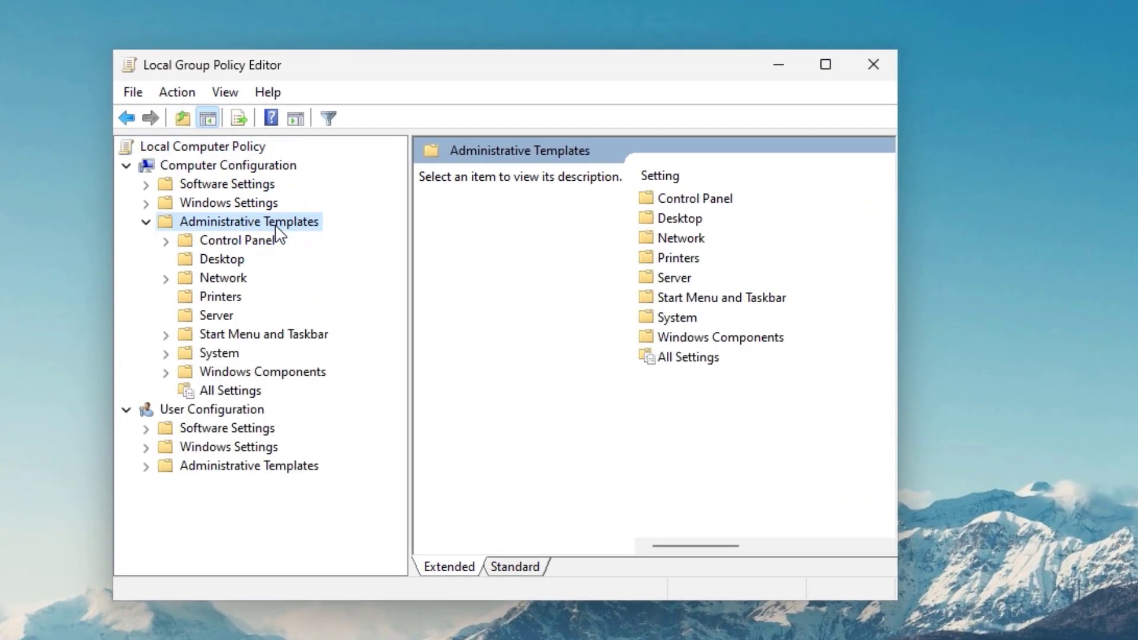
pyautogui.moveTo(281, 363)
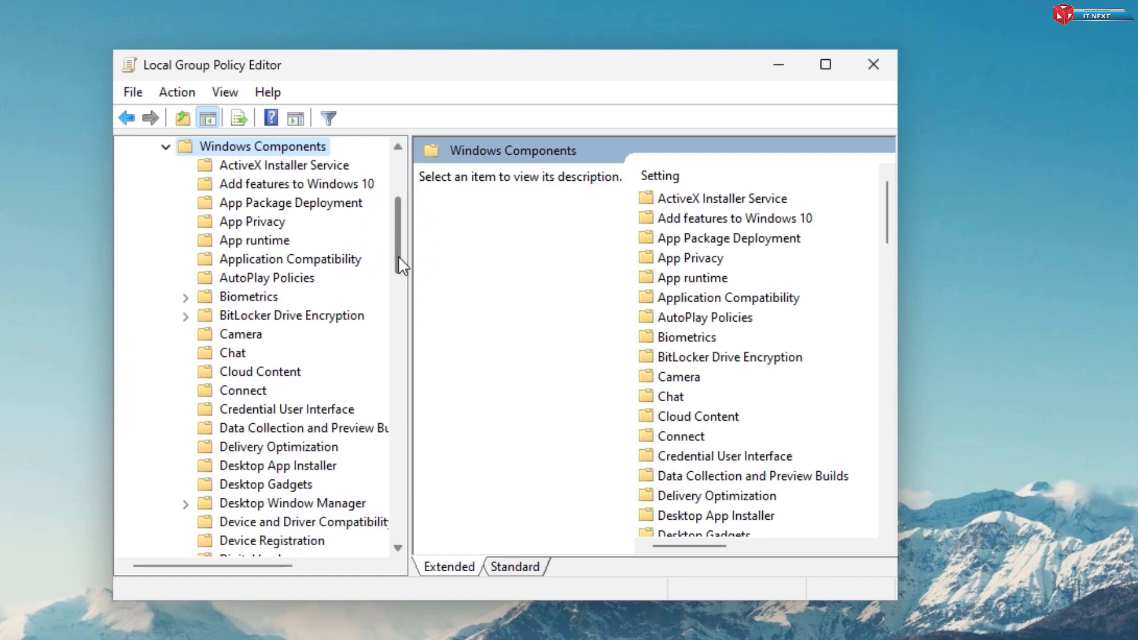
pyautogui.scroll(-3)
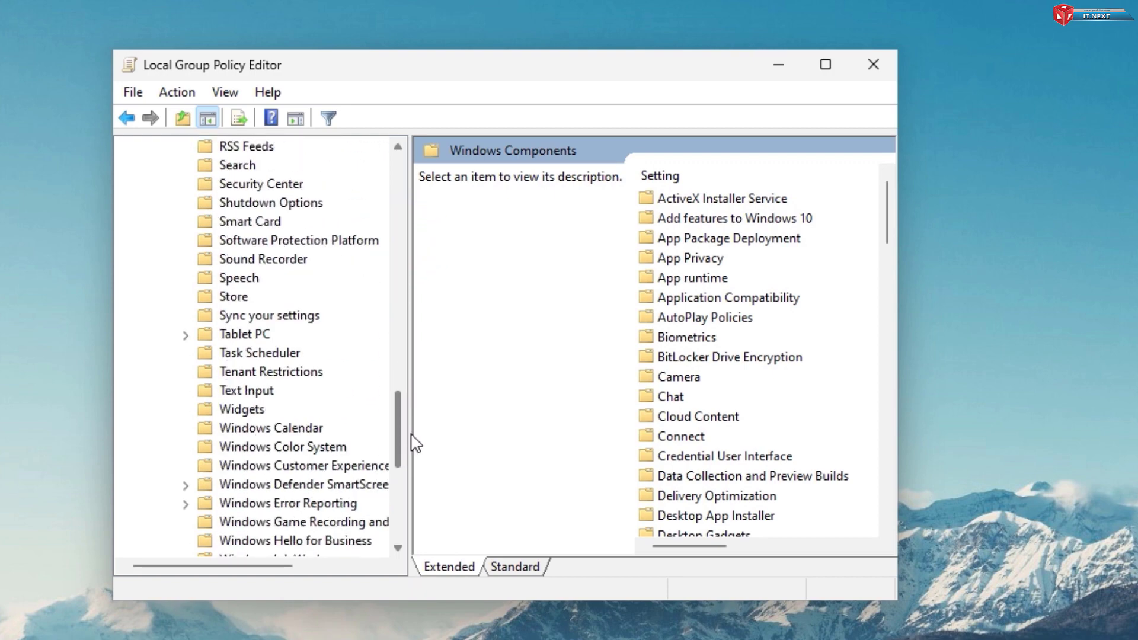
pyautogui.scroll(-3)
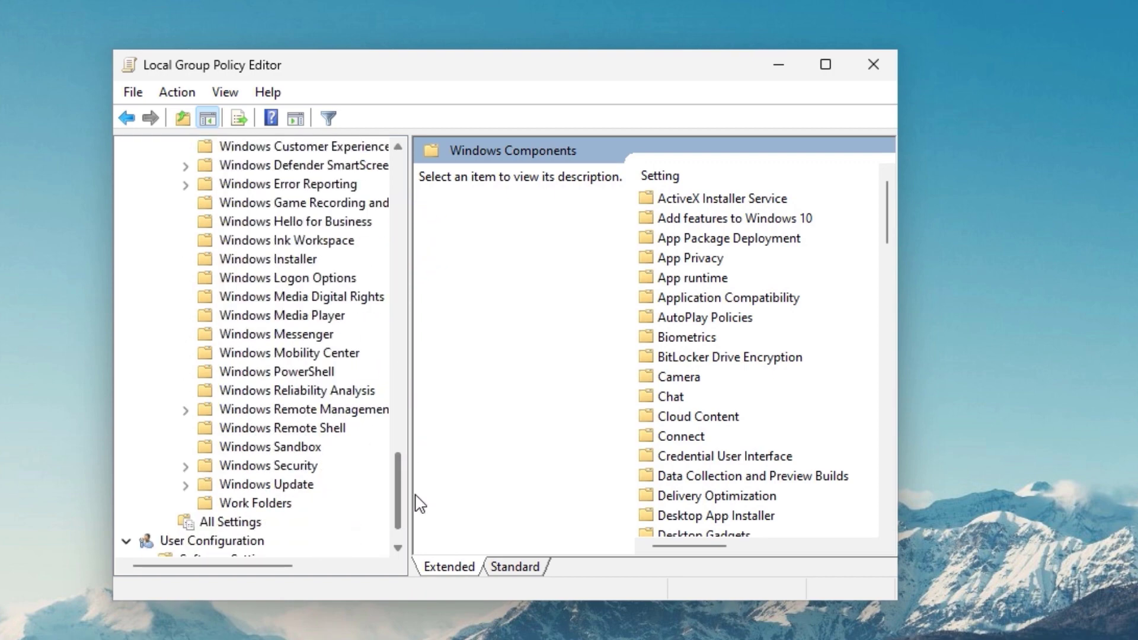
pyautogui.moveTo(288, 491)
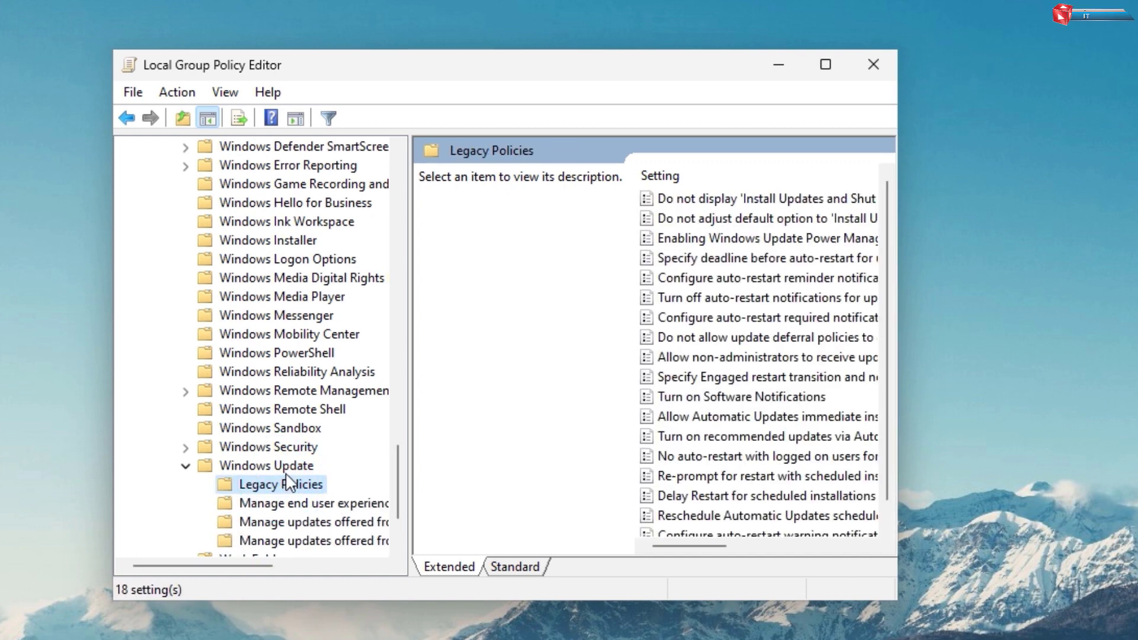
pyautogui.click(266, 465)
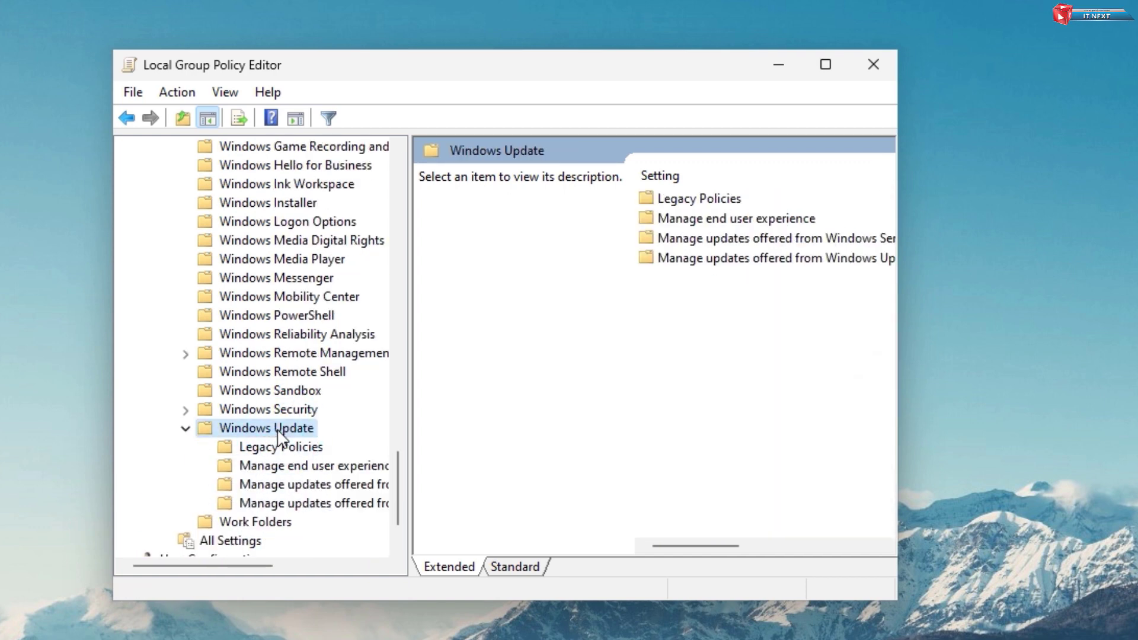
pyautogui.moveTo(334, 528)
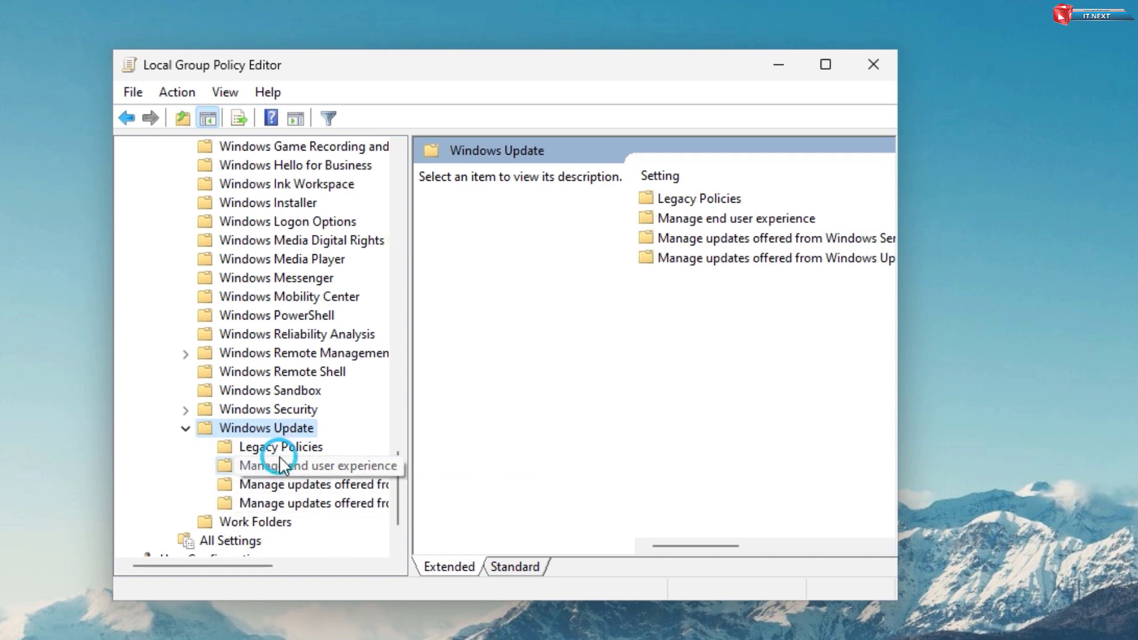
pyautogui.click(316, 465)
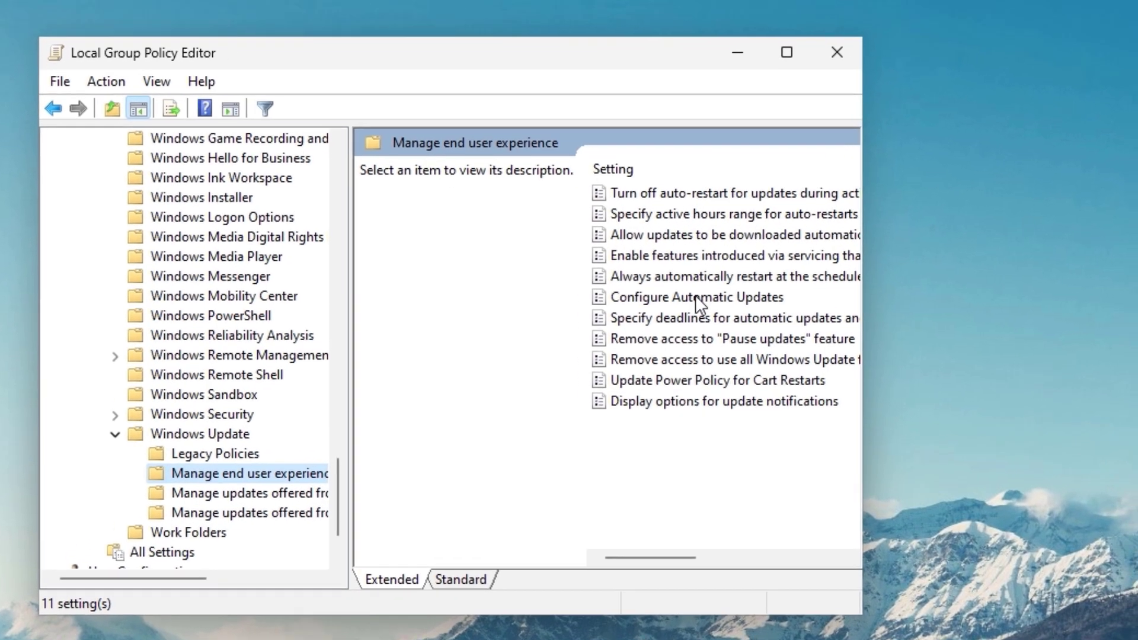
pyautogui.click(697, 297)
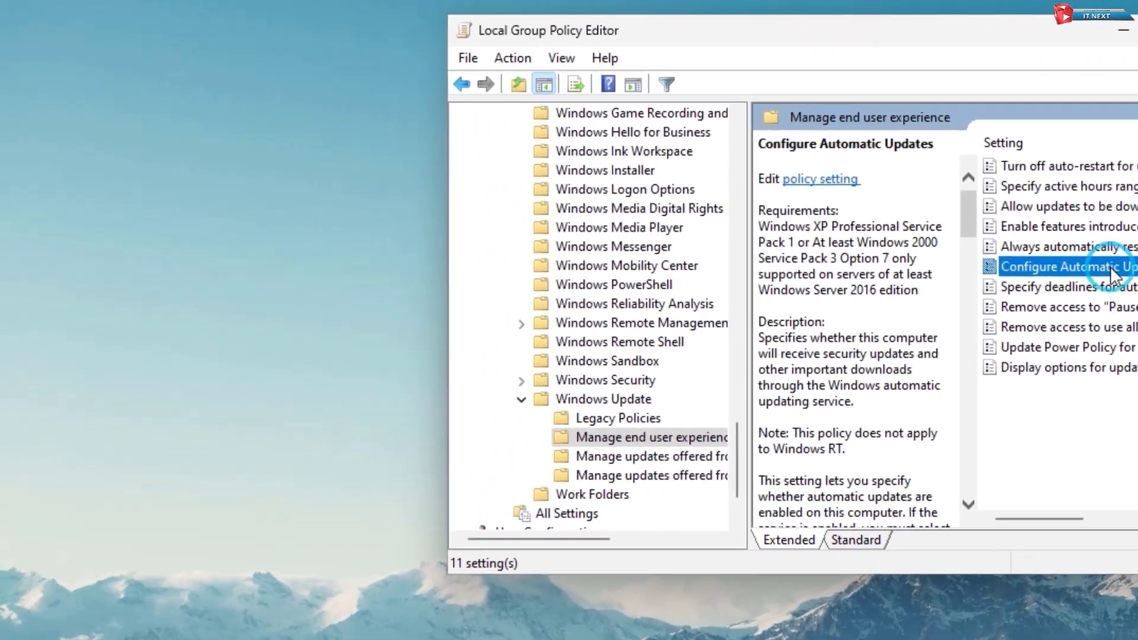
# Switch the Configure Automatic Updates policy to Disabled and save it.
pyautogui.doubleClick(1067, 267)
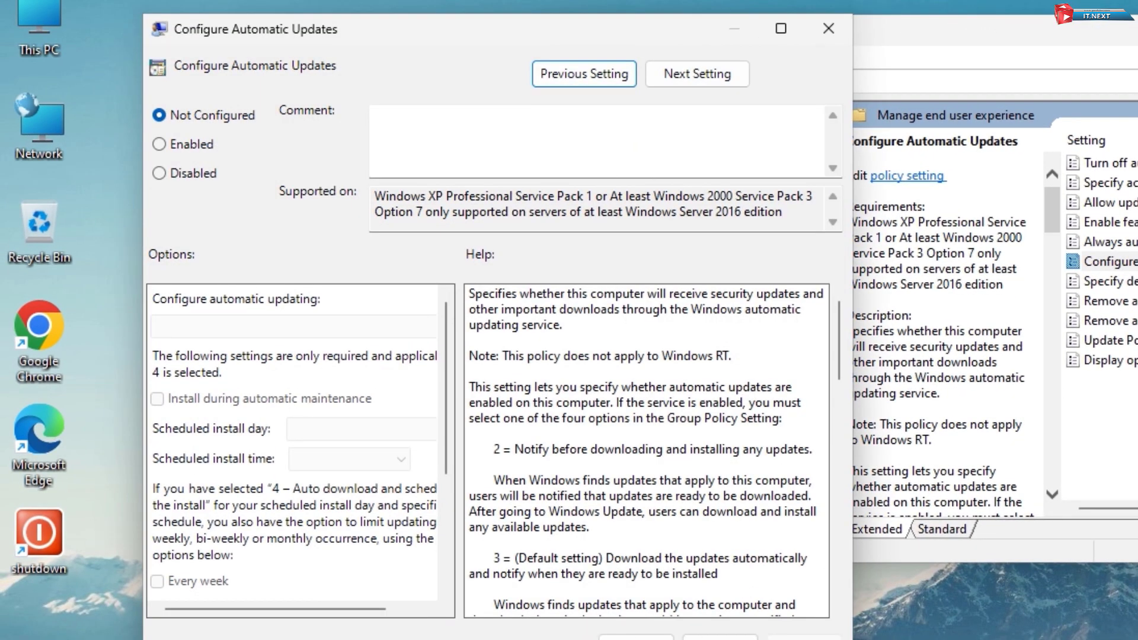
pyautogui.click(158, 172)
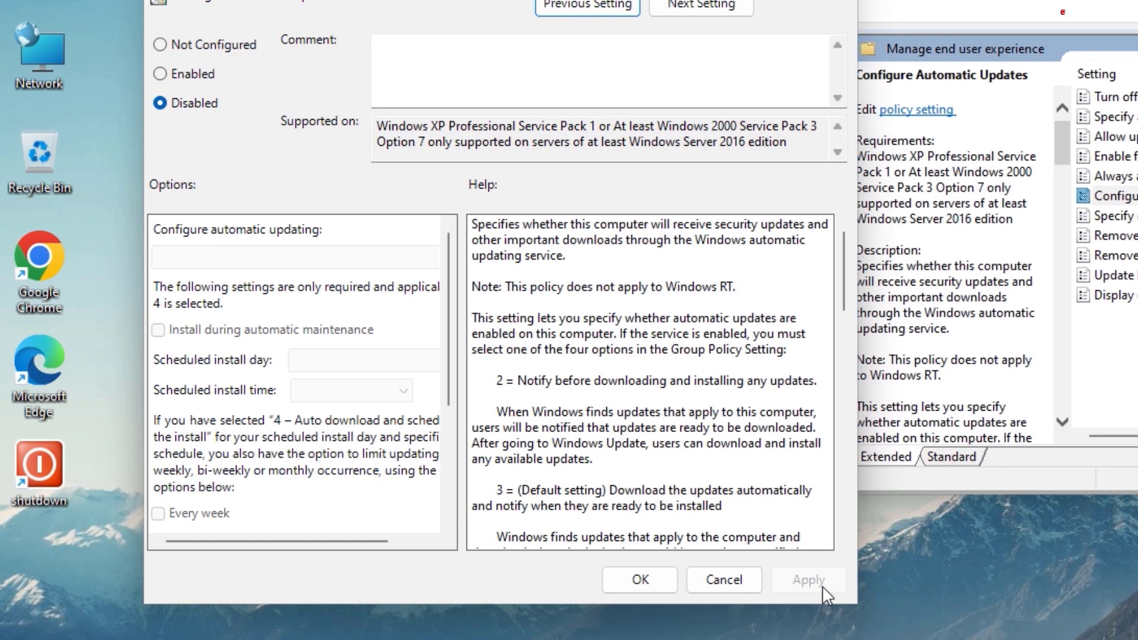
pyautogui.moveTo(637, 579)
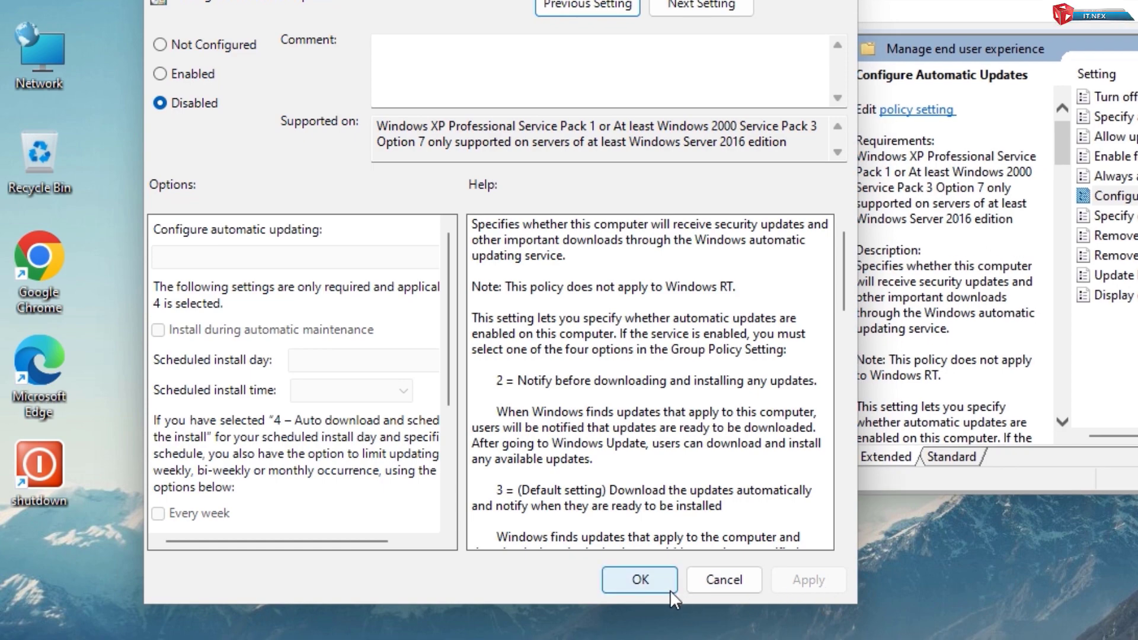
pyautogui.click(639, 580)
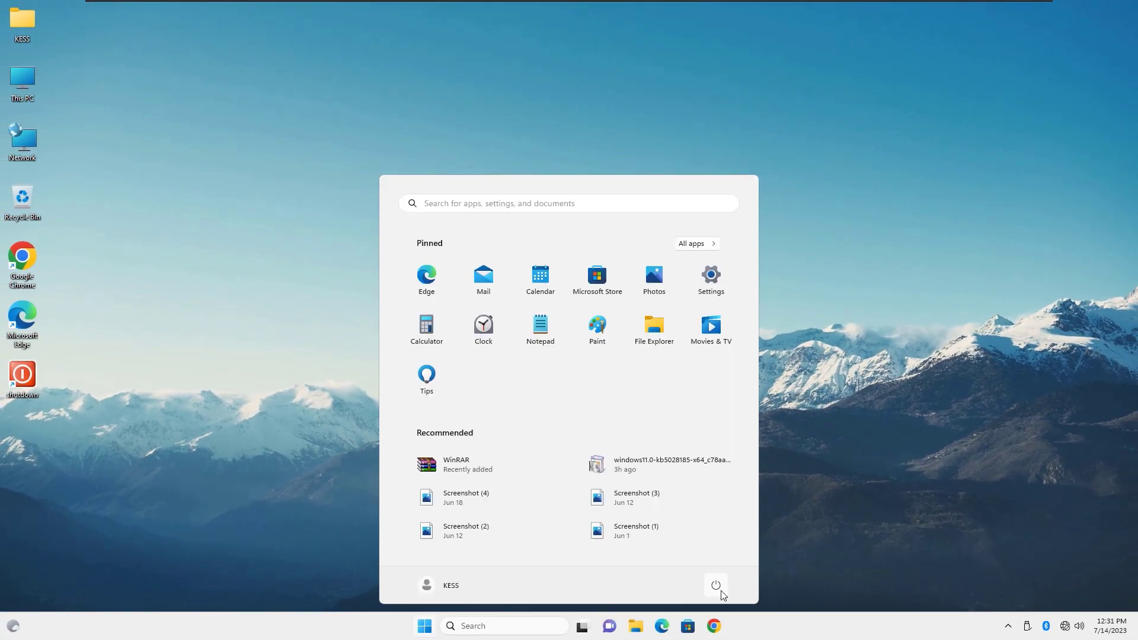
# Restart Windows from the Start power menu, then right-click the reloaded desktop.
pyautogui.click(714, 586)
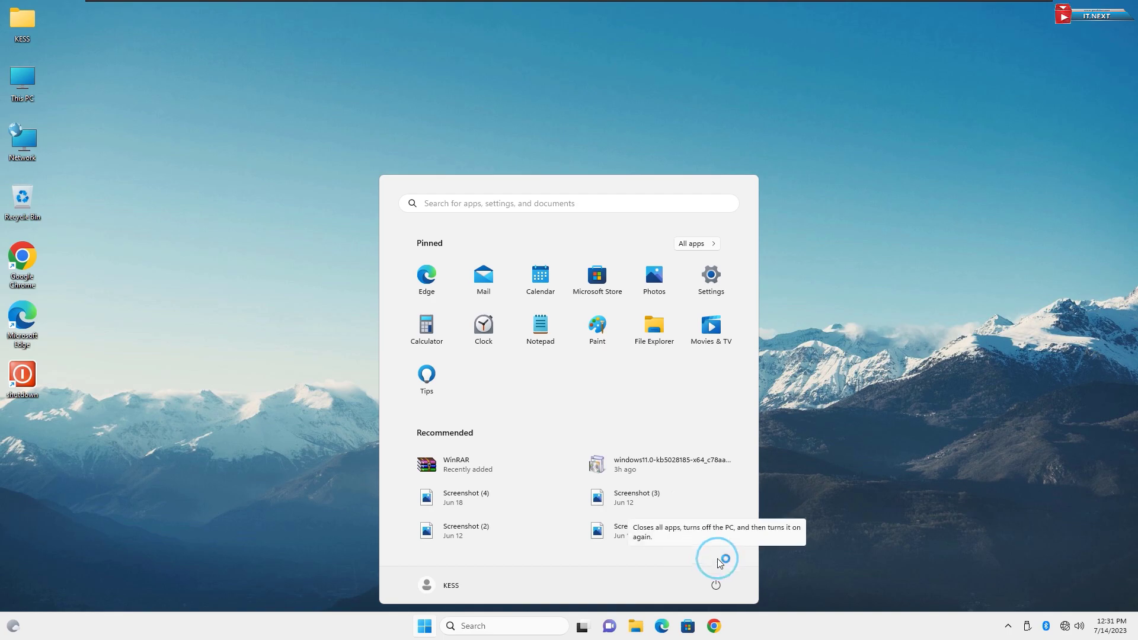
pyautogui.click(715, 586)
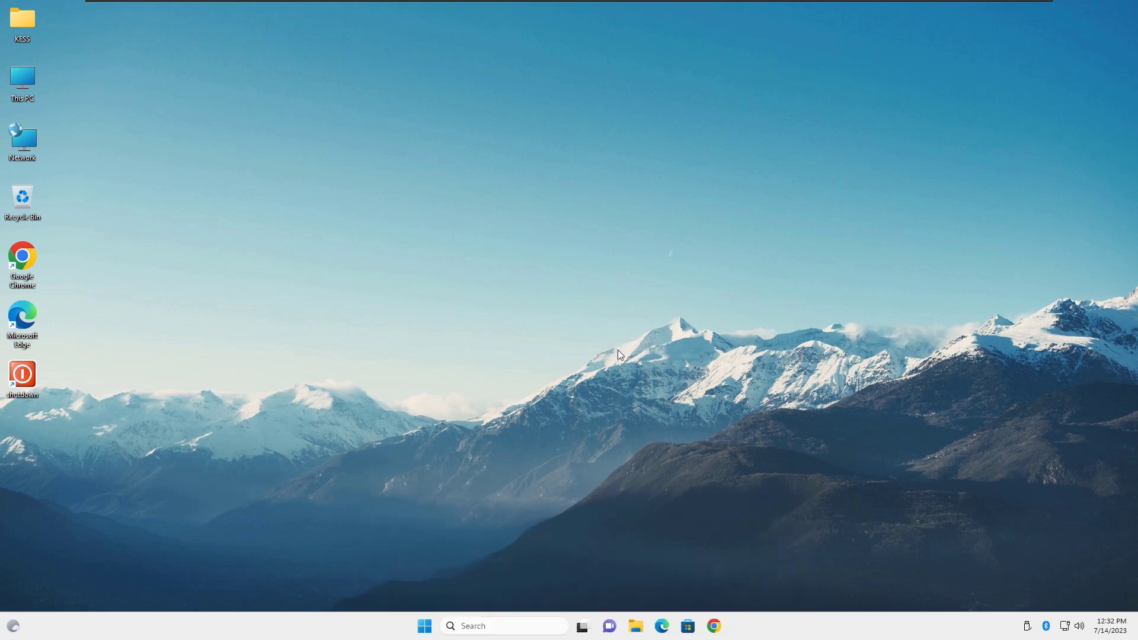
pyautogui.rightClick(617, 355)
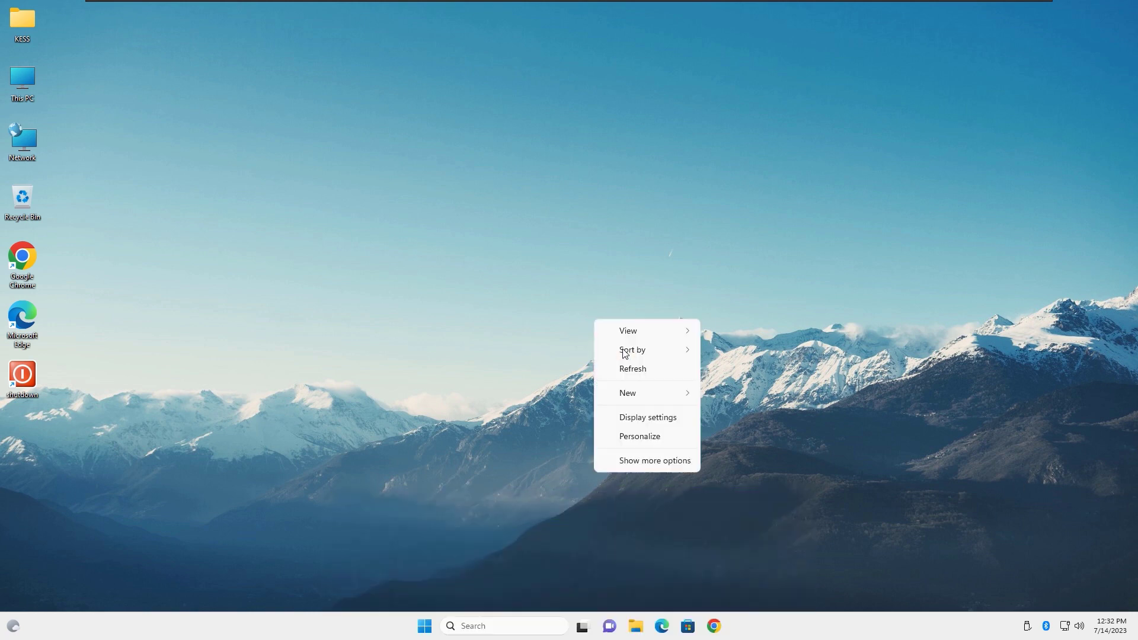